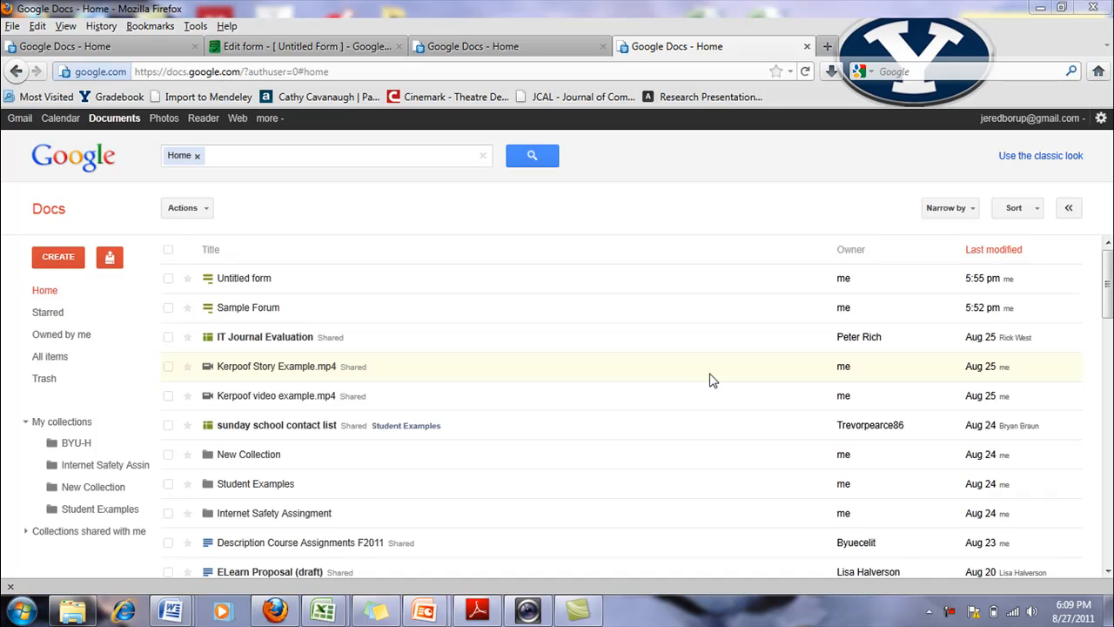
mouse_move(264, 310)
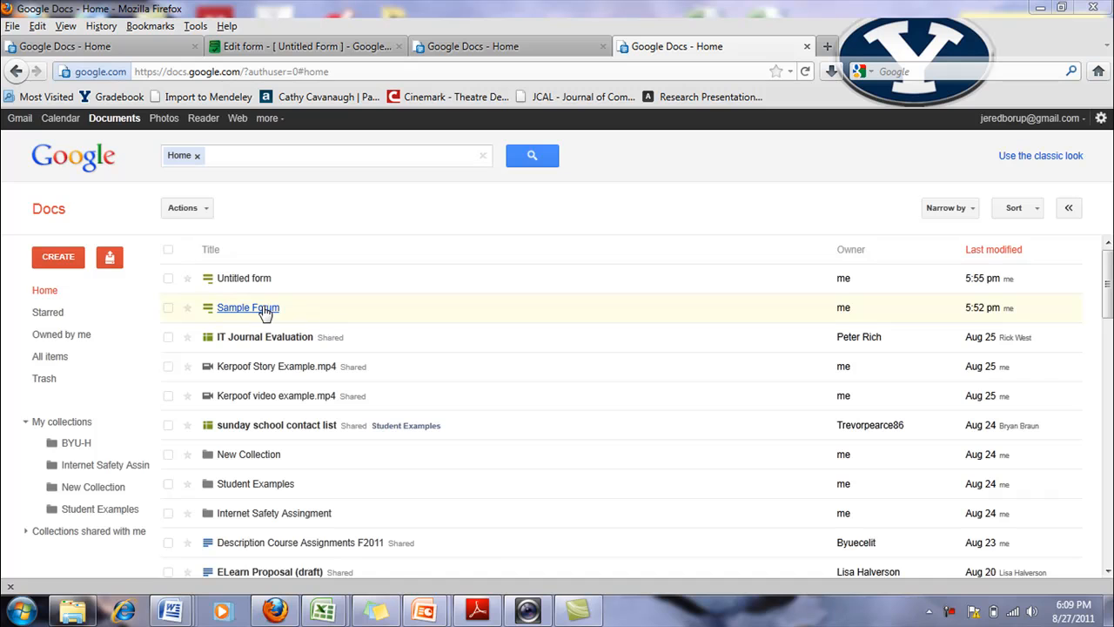
Open the Sample Forum responses spreadsheet from the Docs home list.
left_click(248, 306)
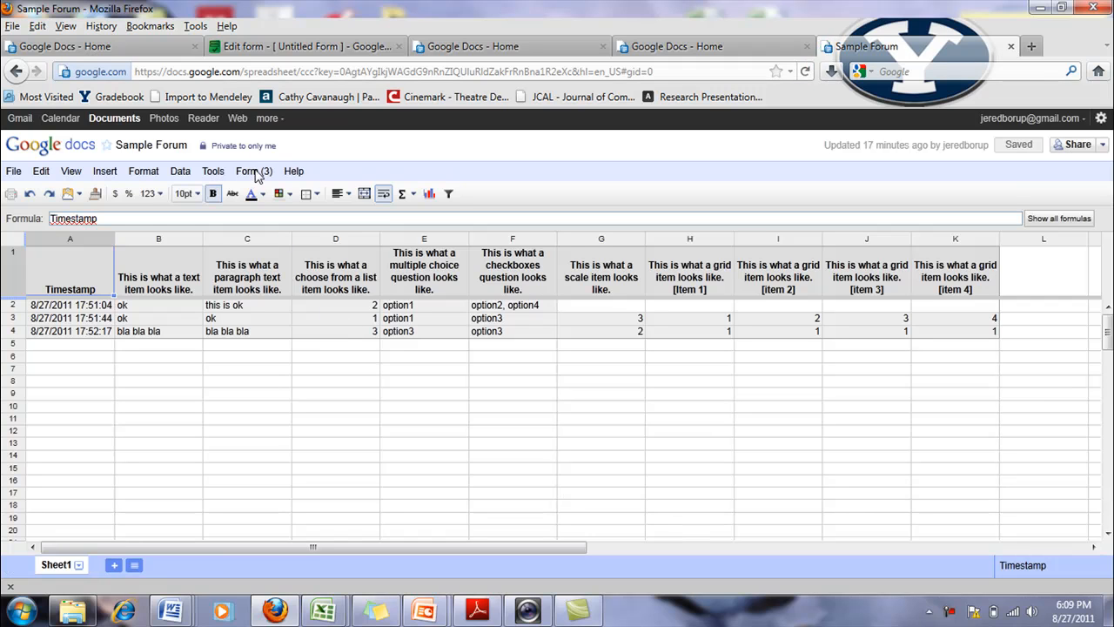
Open the Sample Forum form for editing and scroll through its text and paragraph items.
left_click(254, 171)
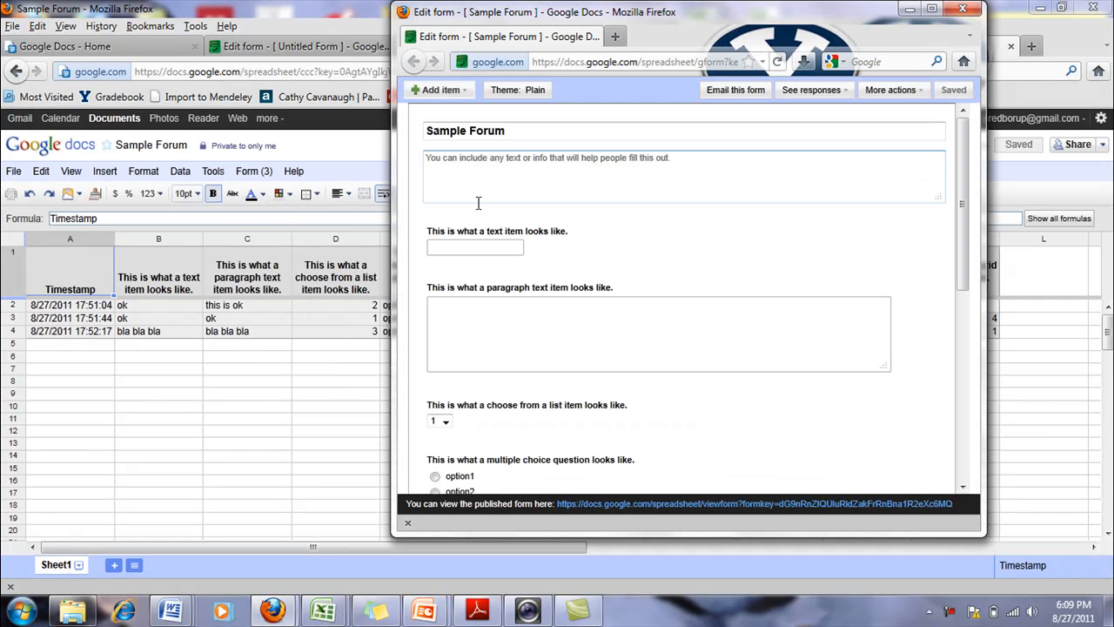
mouse_move(470, 241)
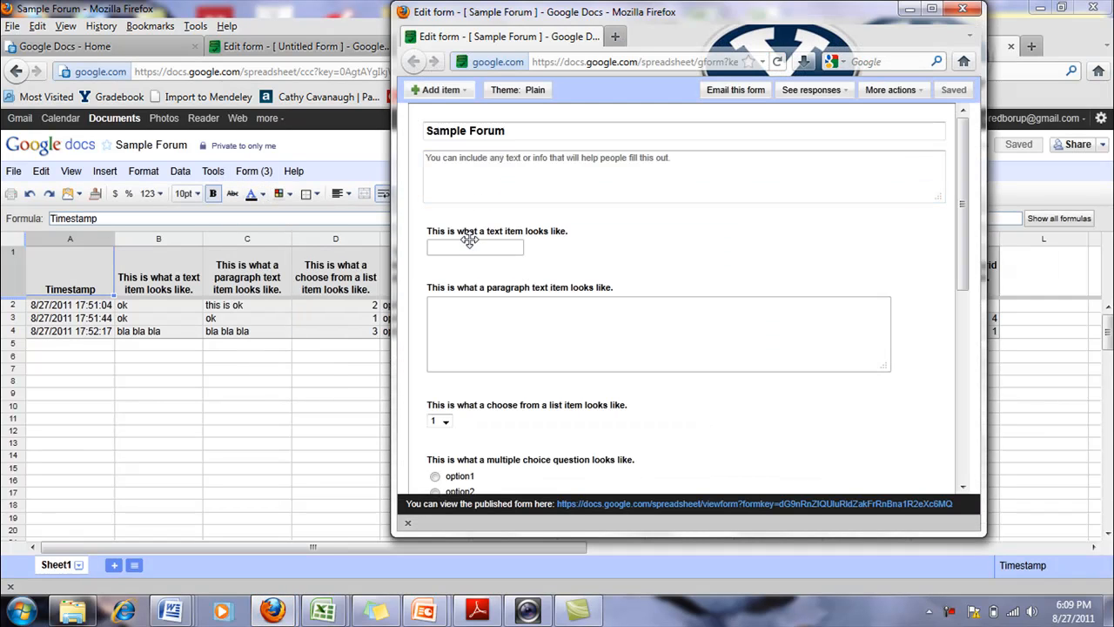
mouse_move(550, 244)
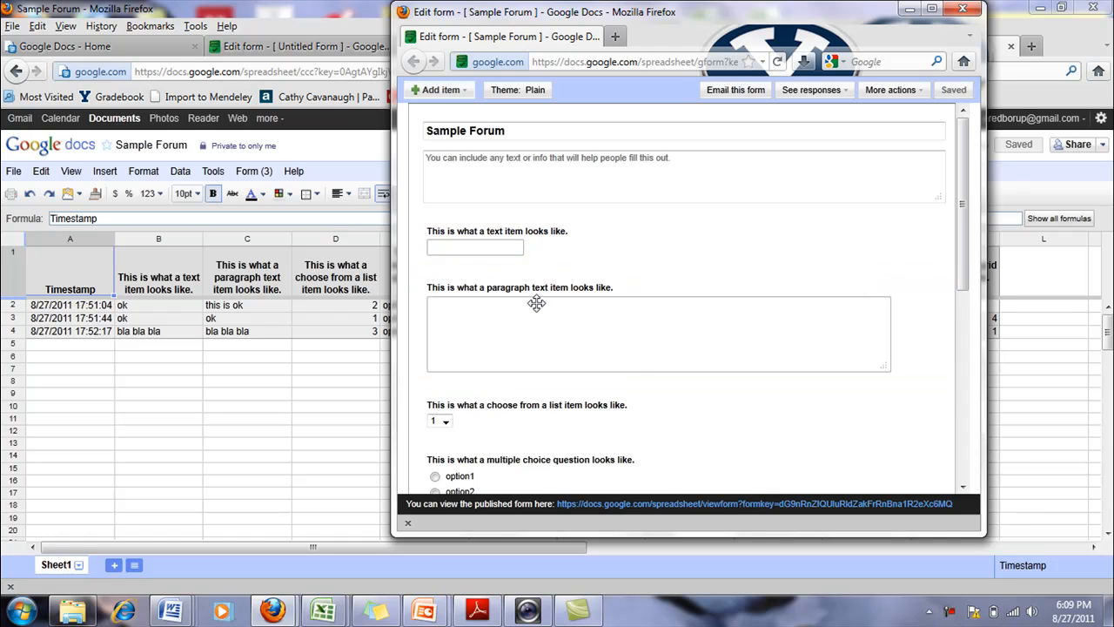
scroll("down", 3)
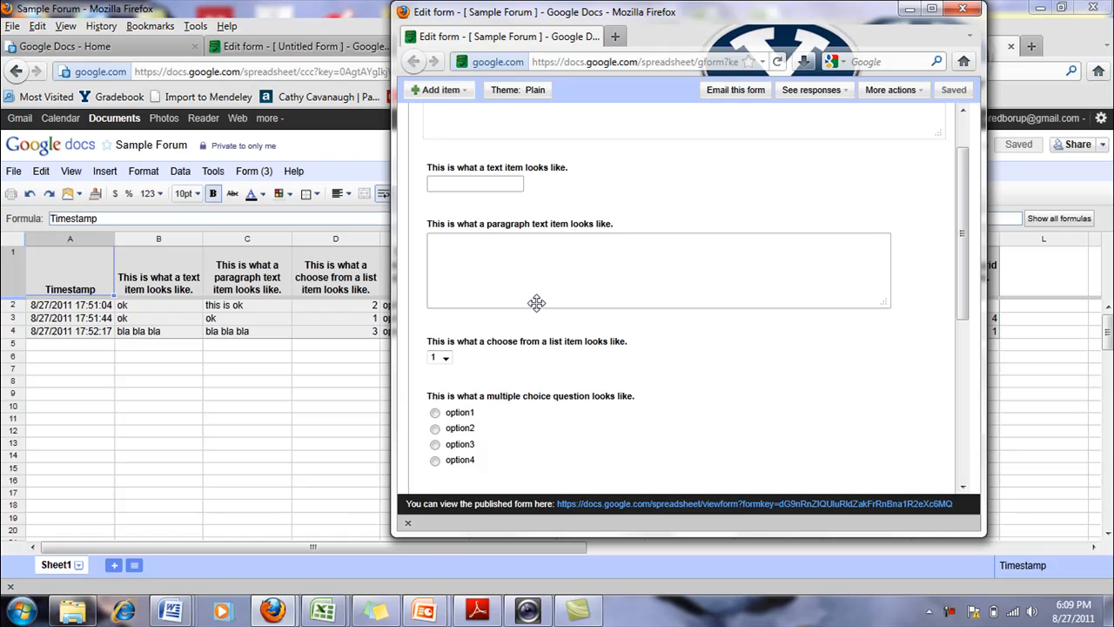
scroll("down", 3)
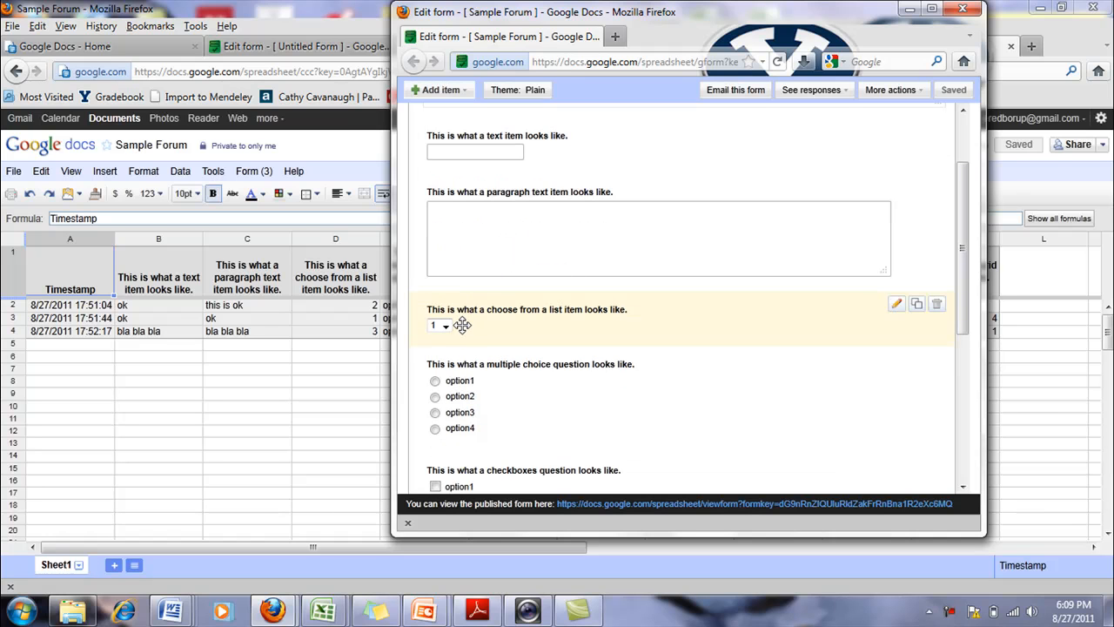
mouse_move(445, 328)
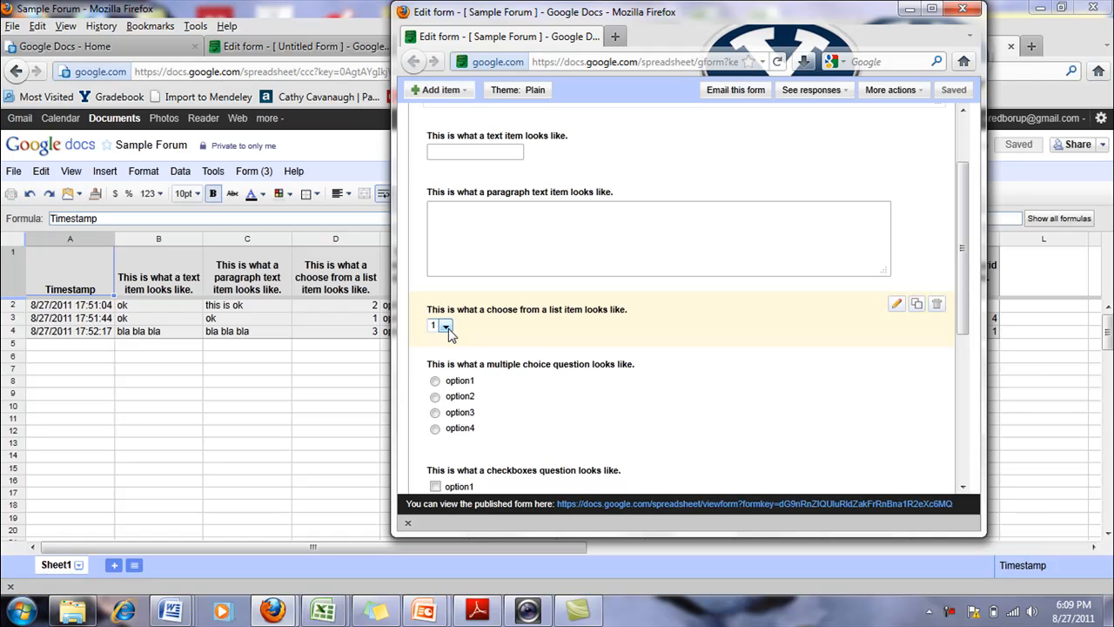
Check the list question's choices, then tick option1, option3 and option4 in the checkboxes question.
left_click(446, 325)
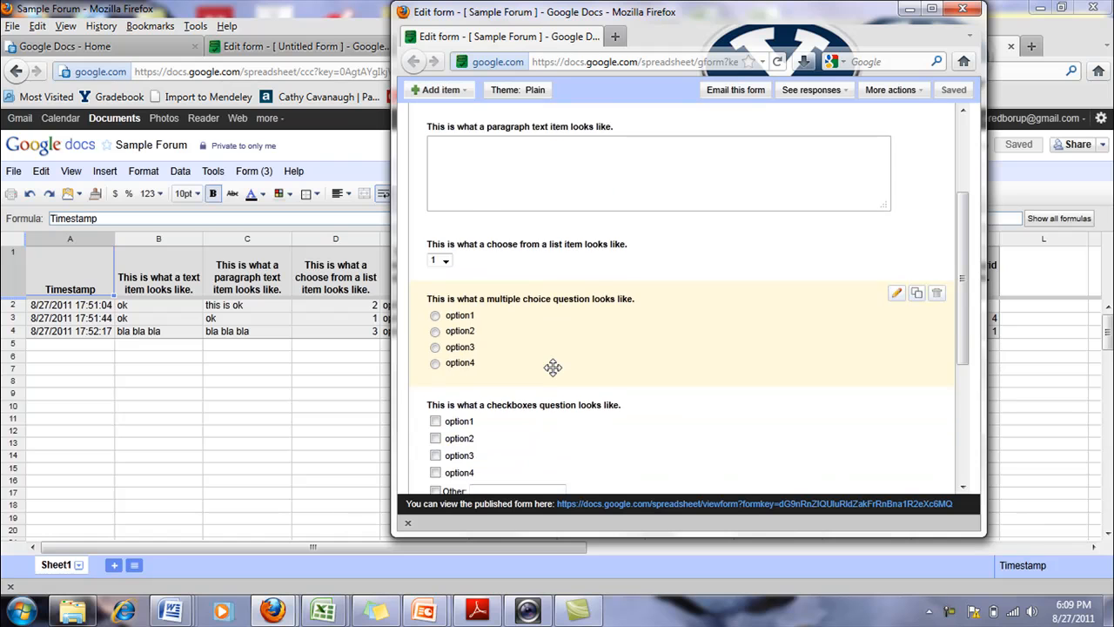
scroll("down", 3)
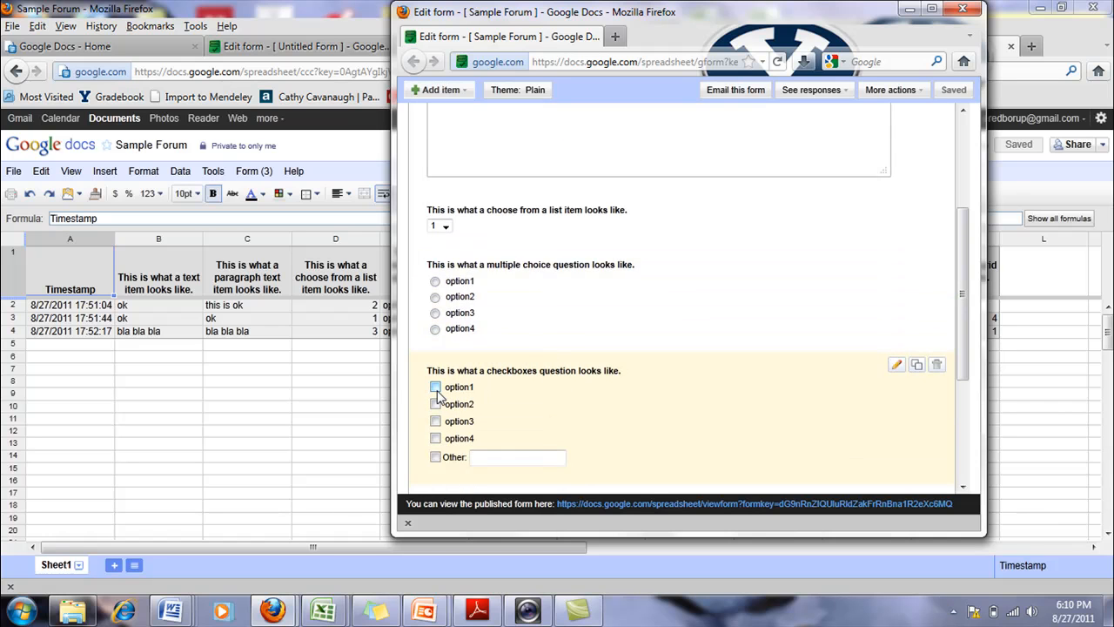
left_click(435, 439)
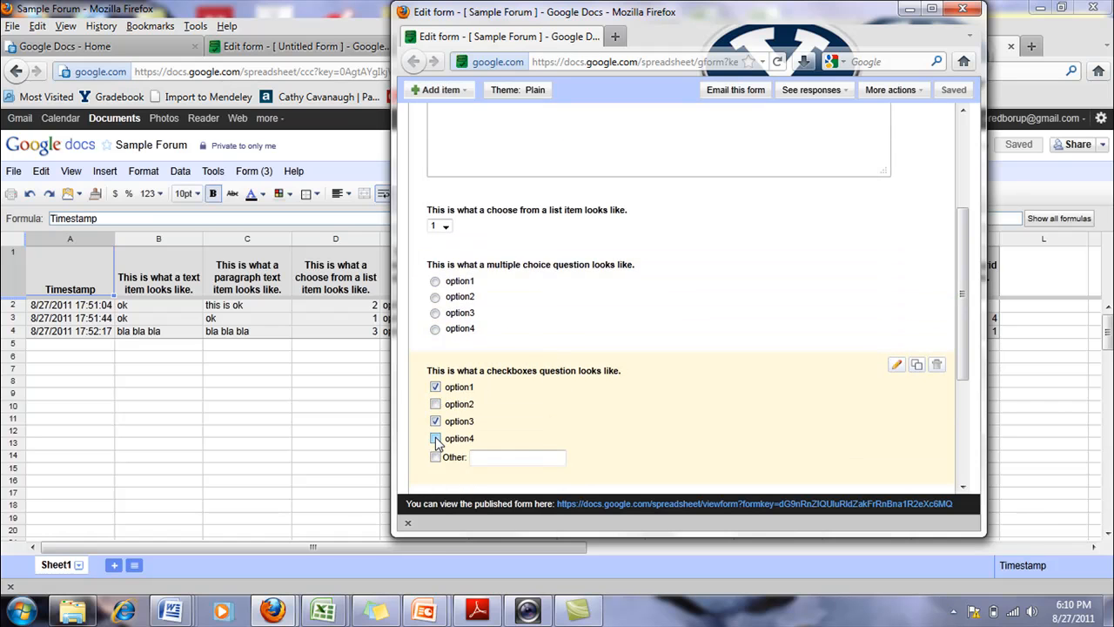
scroll("down", 3)
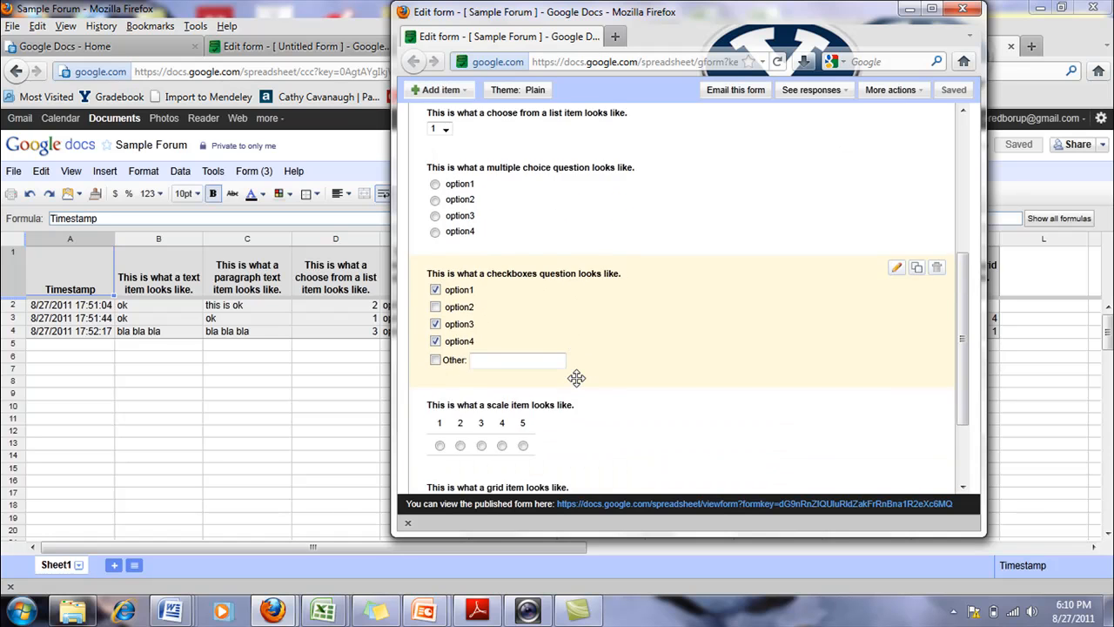
scroll("down", 3)
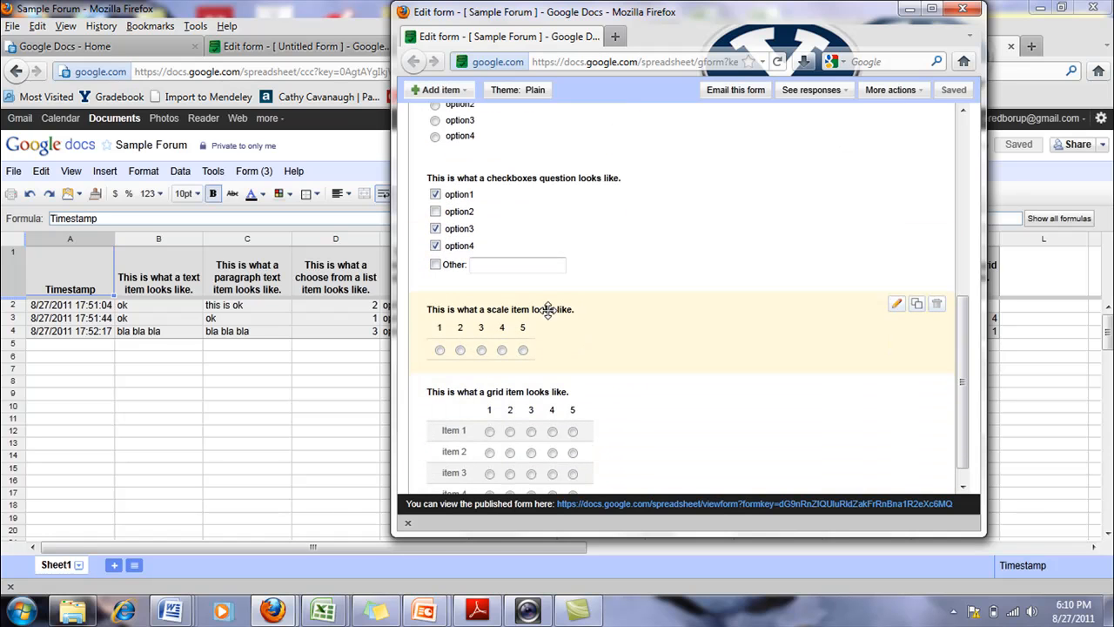
Choose 2 on the scale question and review the grid question's rows.
left_click(459, 350)
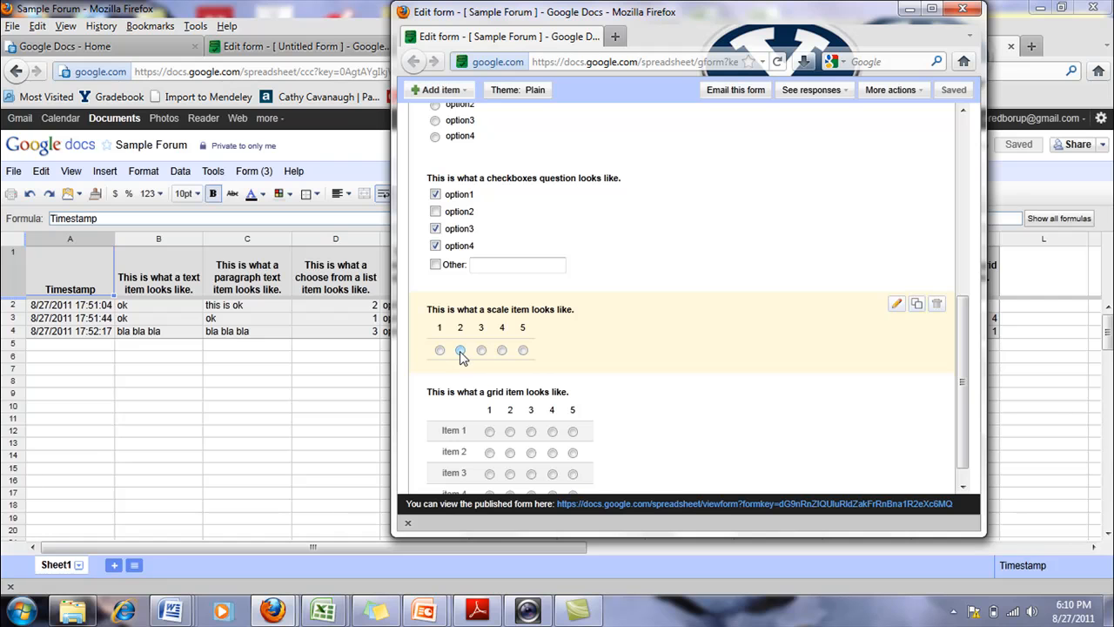
scroll("down", 3)
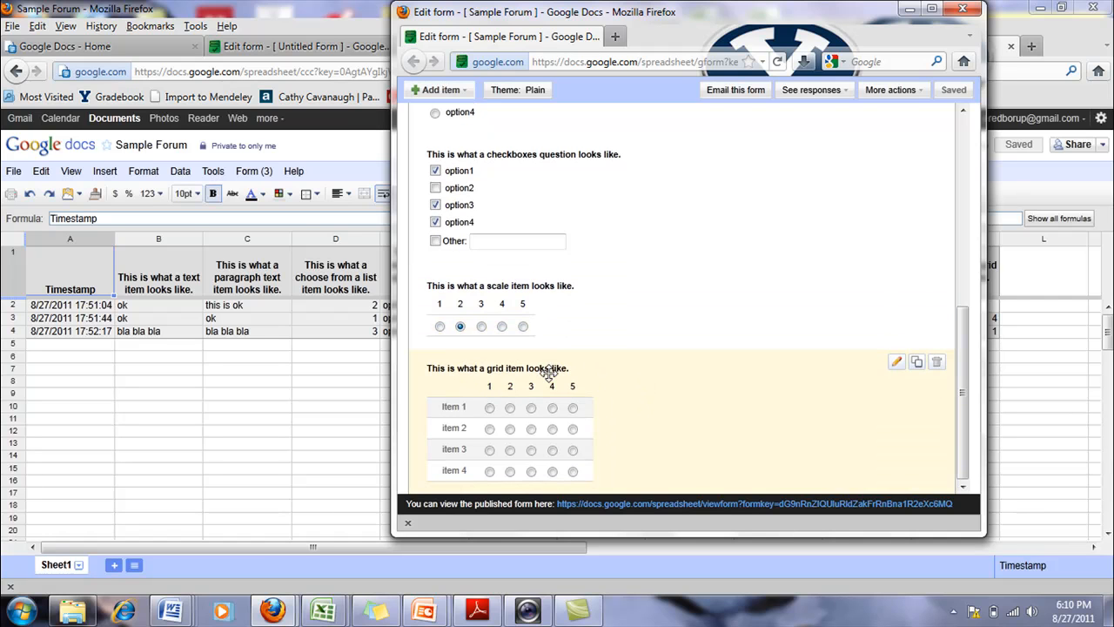
mouse_move(616, 408)
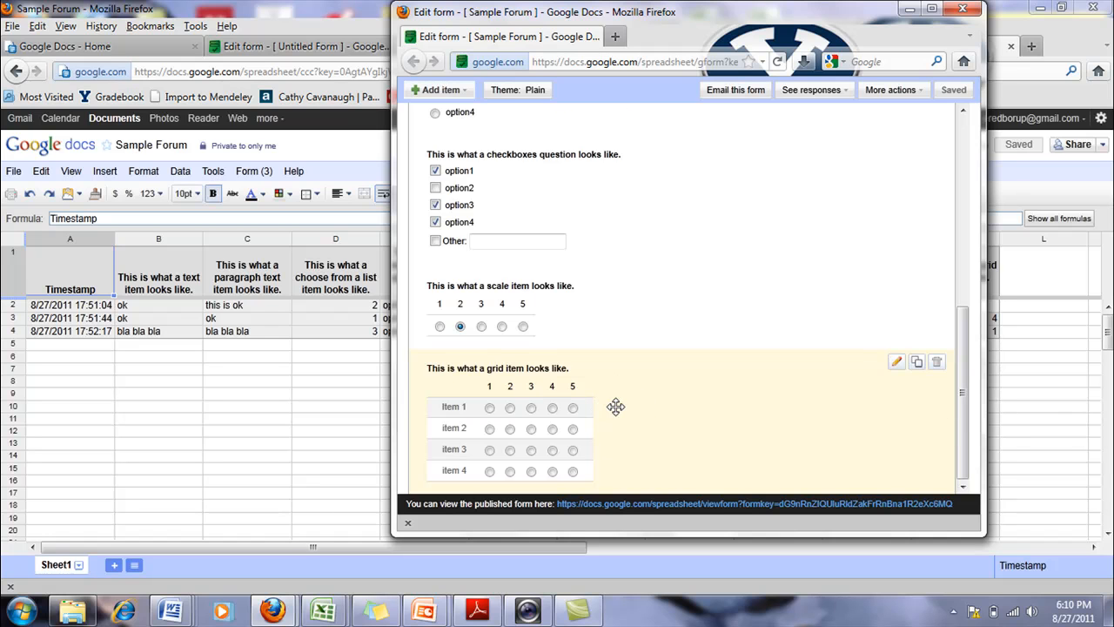
scroll("up", 3)
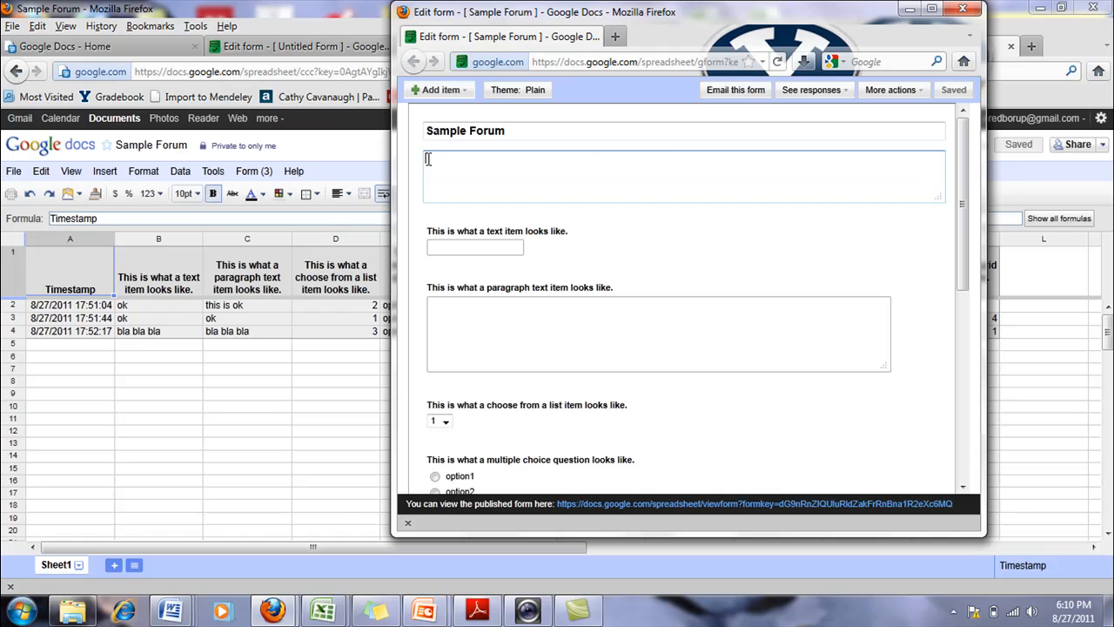
mouse_move(547, 160)
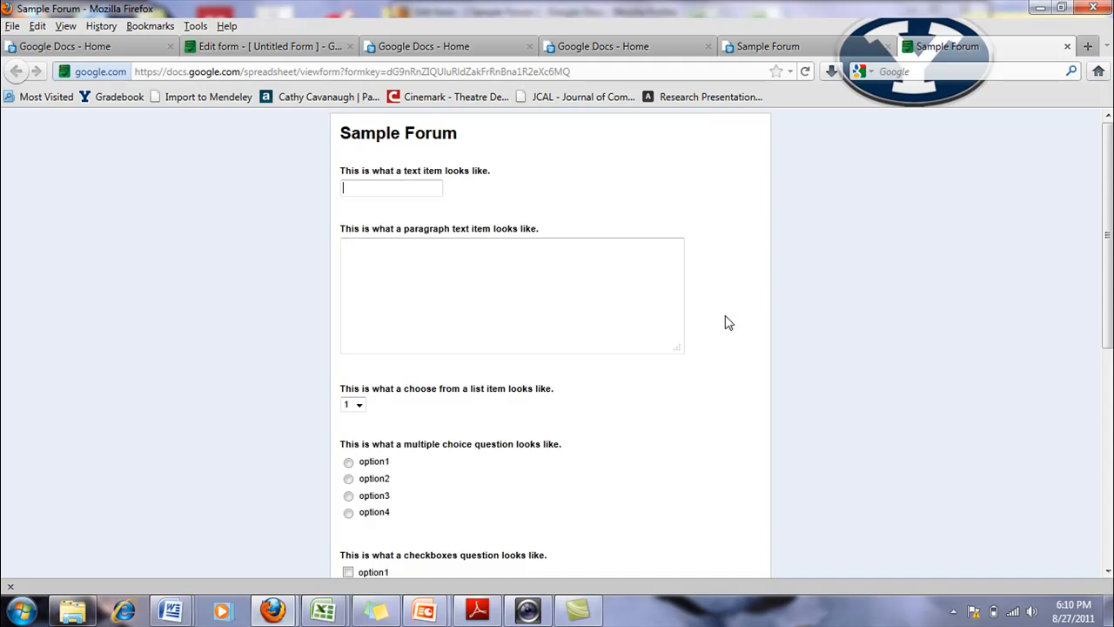
Scroll through the published live Sample Forum page down to the Submit button.
scroll("down", 3)
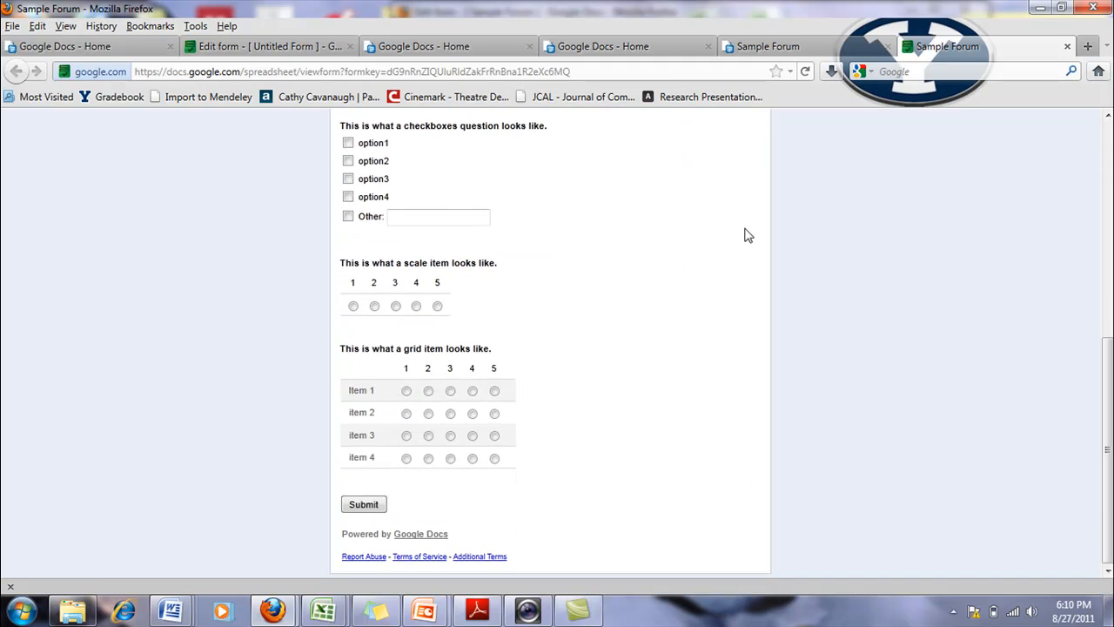